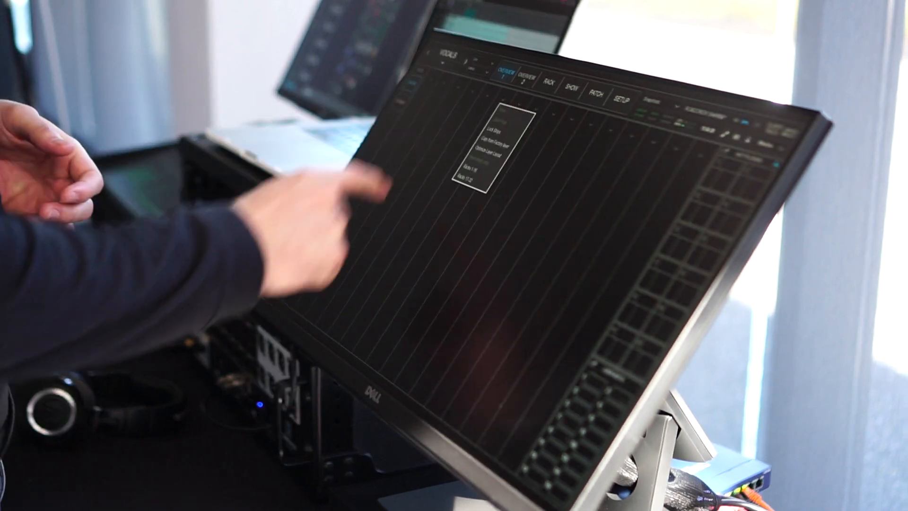
# Choose a layout option for the selected rack layer from the overview popup.
pyautogui.click(475, 171)
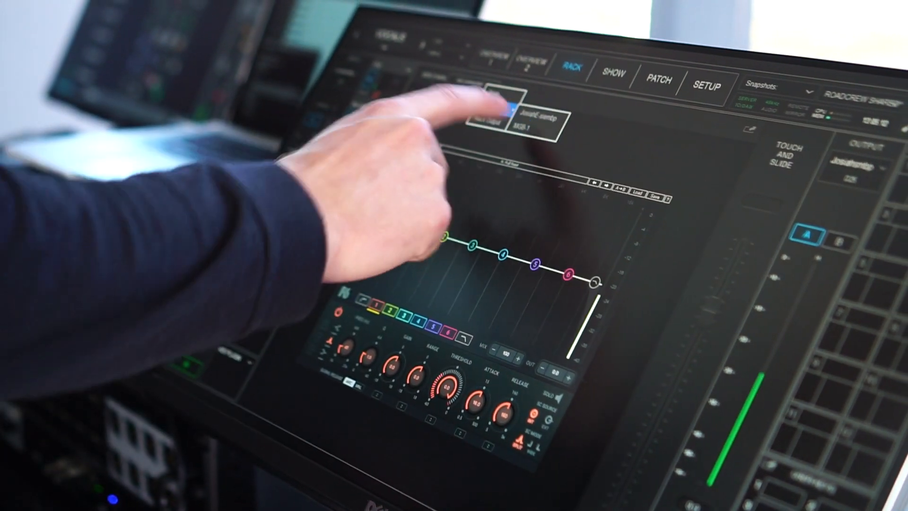
# Set the dynamic EQ's sidechain source to External, listing the Digital MADI inputs.
pyautogui.click(530, 120)
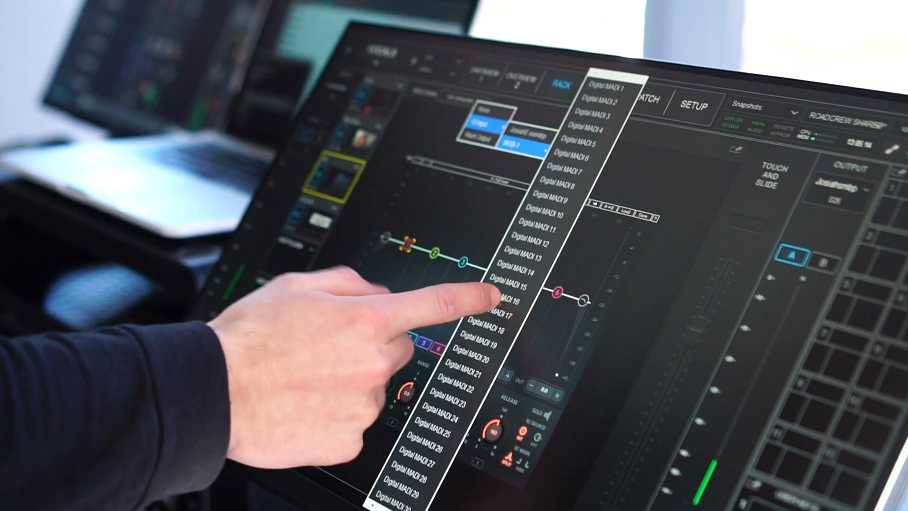